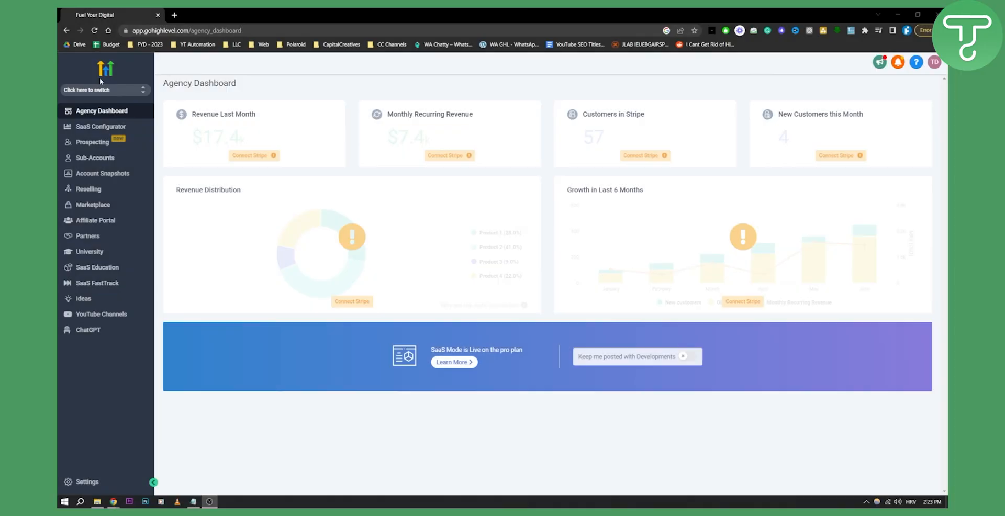
Switch from the agency dashboard into the Gold's Gym sub-account
left_click(103, 90)
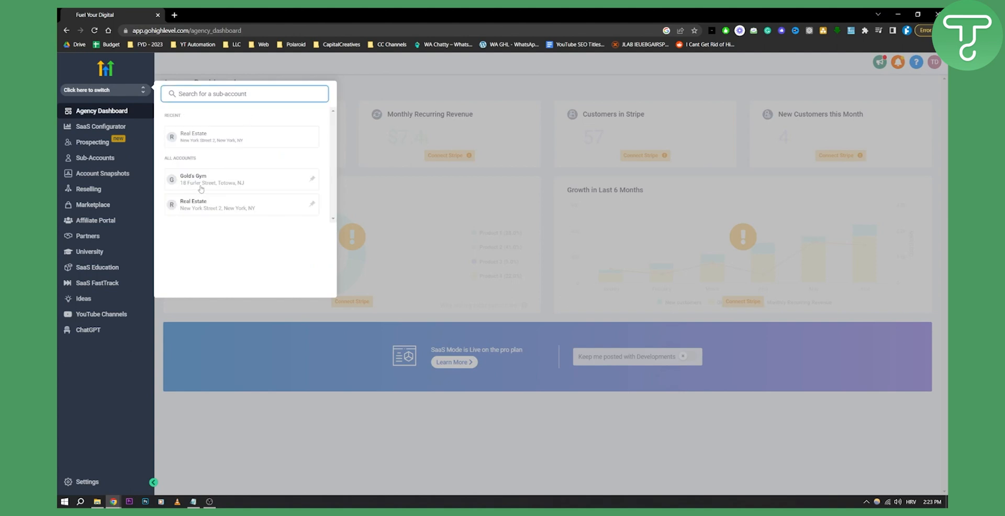
left_click(205, 179)
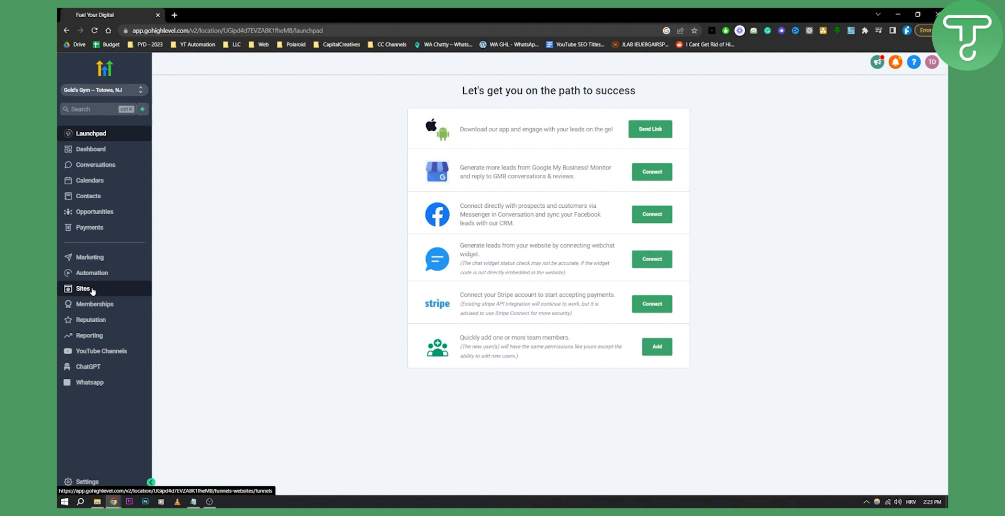
Open Sites to view the Gold's Gym funnels list
left_click(82, 288)
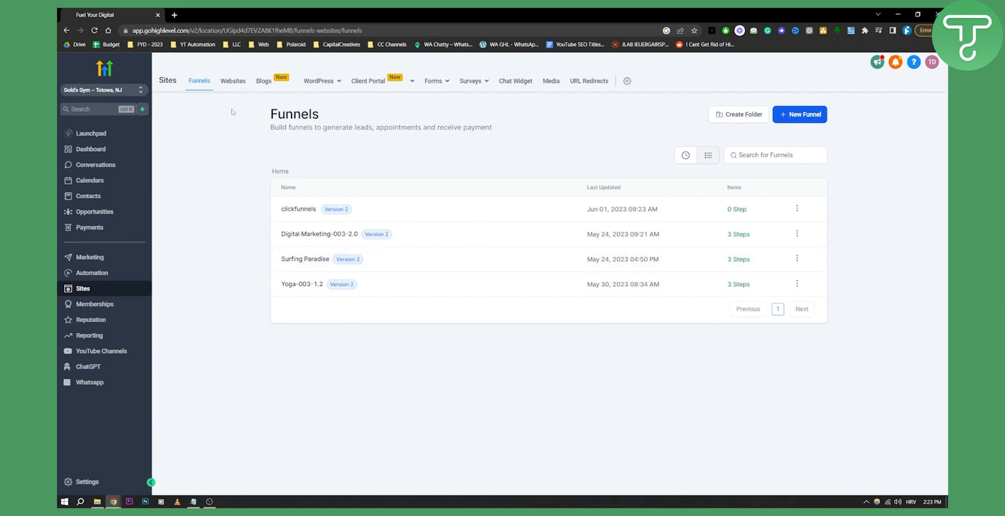
mouse_move(521, 84)
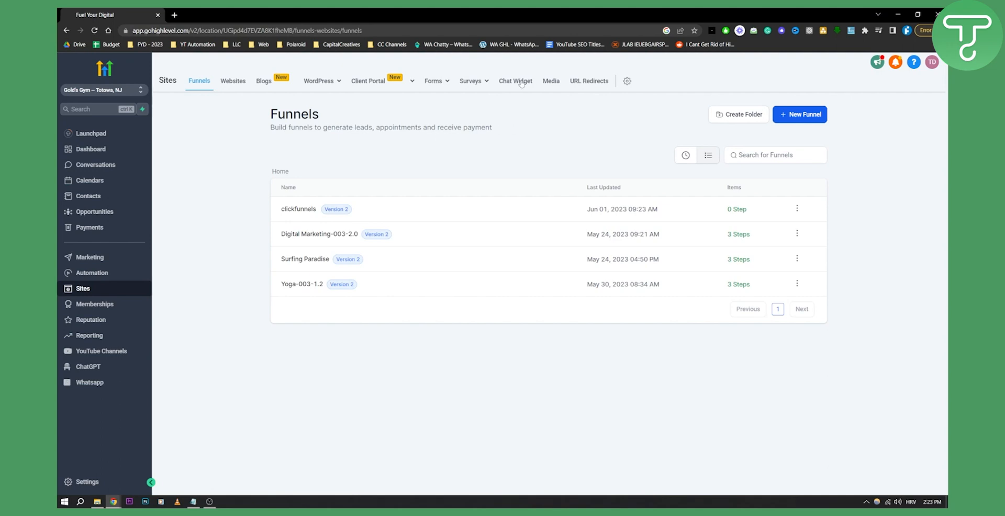
Review the Chat Widget's chat bubble and Widget window options, then collapse them
left_click(514, 80)
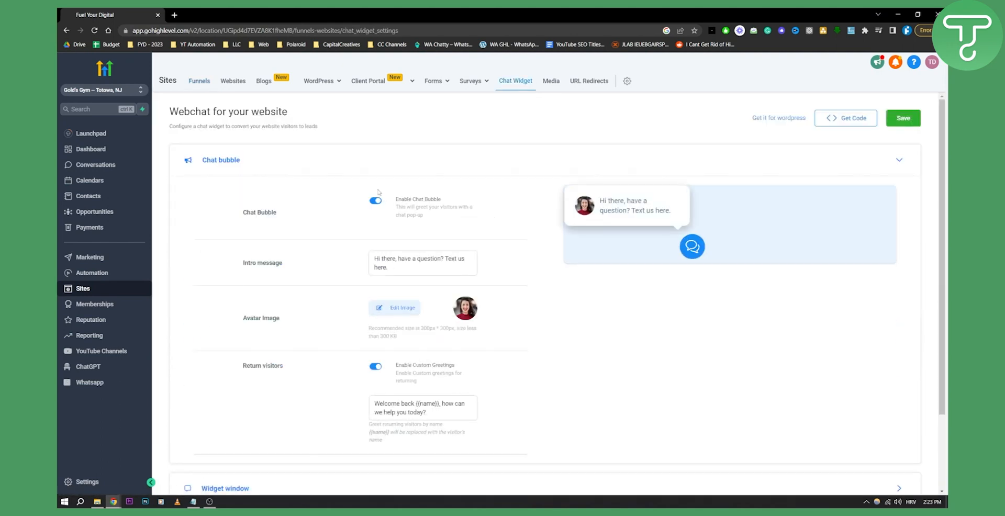
mouse_move(345, 200)
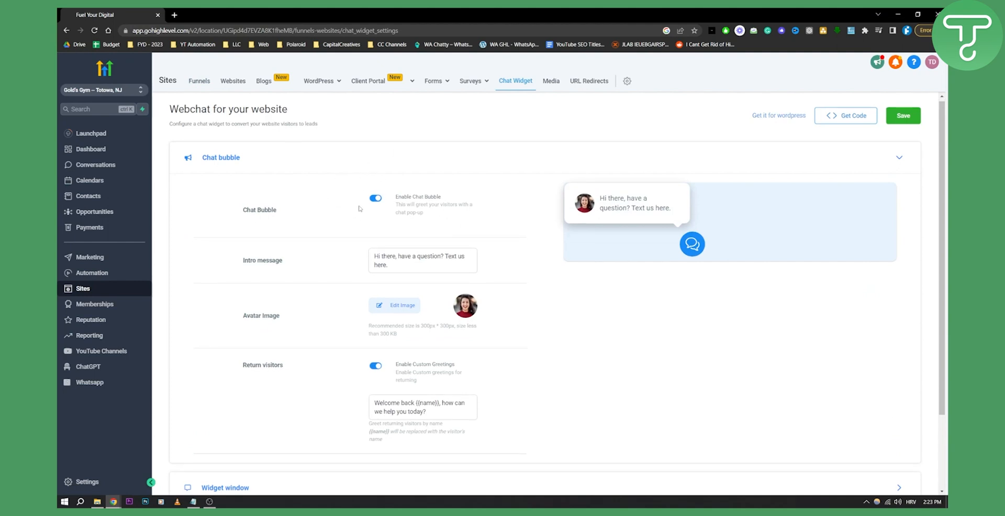
scroll("down", 3)
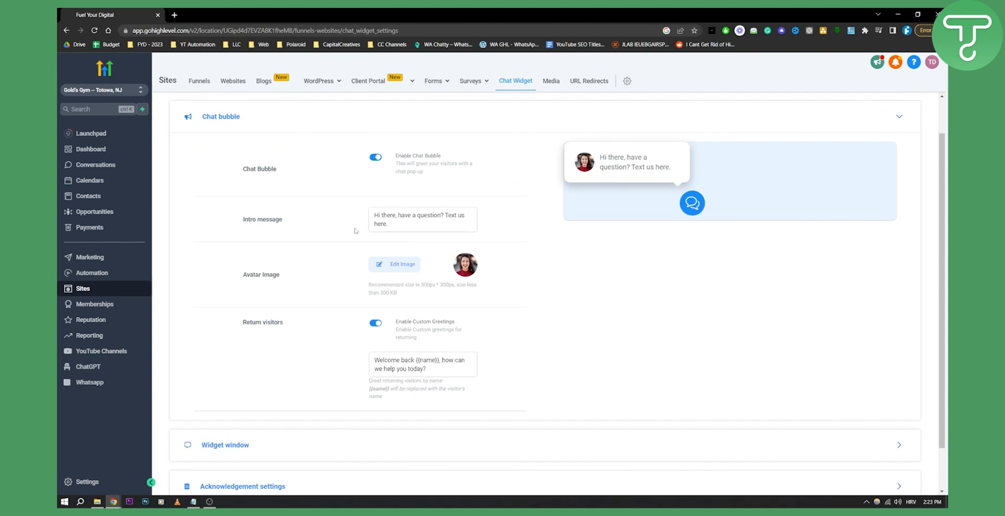
scroll("down", 3)
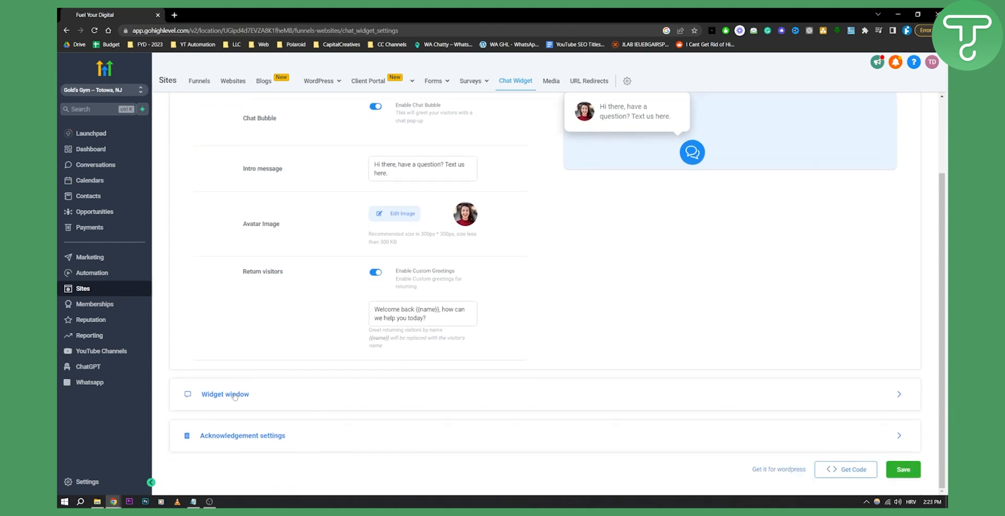
left_click(225, 394)
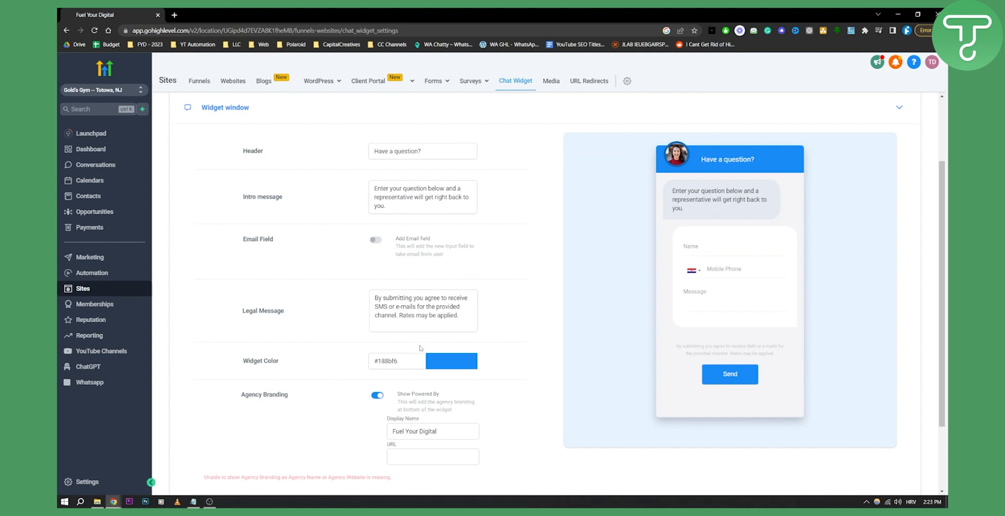
mouse_move(347, 321)
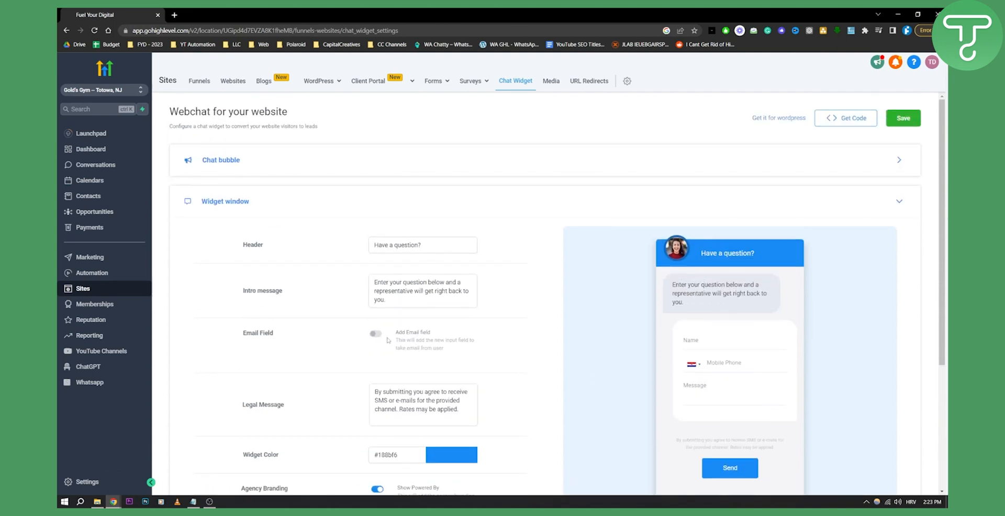
left_click(225, 202)
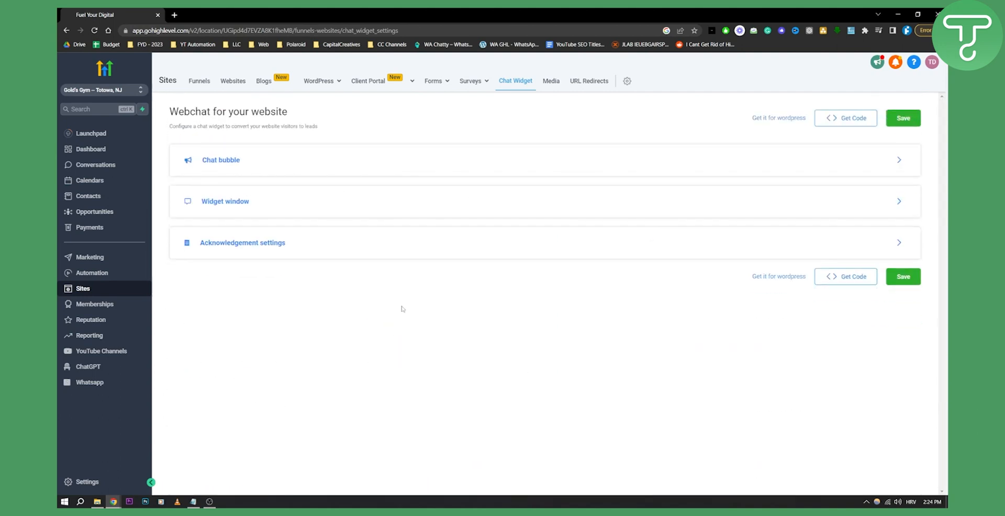
Save the chat widget and copy its body embed code from Get Code
left_click(902, 277)
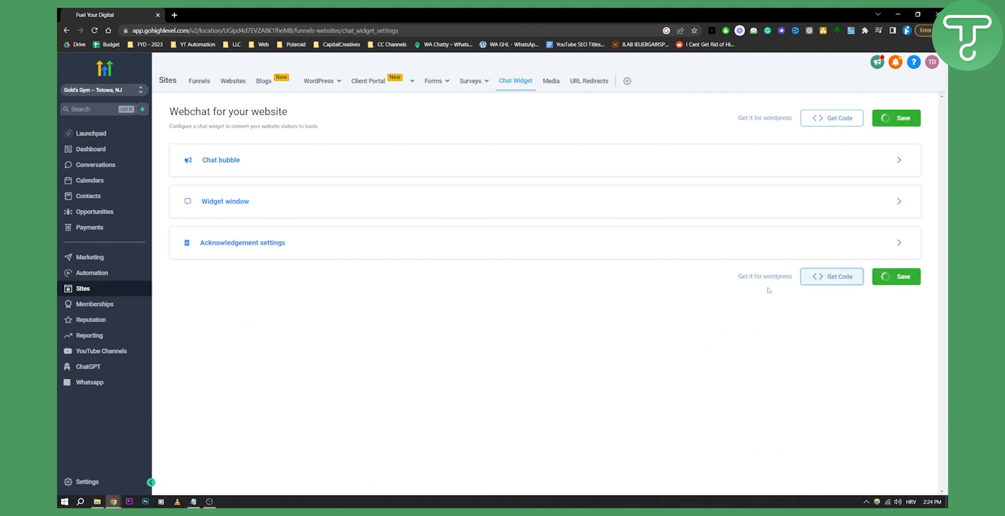
left_click(831, 118)
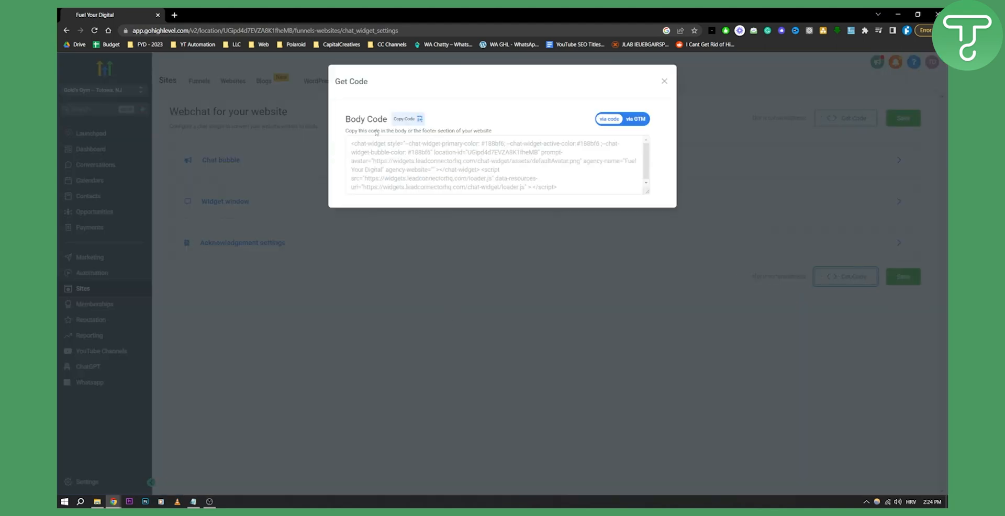
left_click(406, 119)
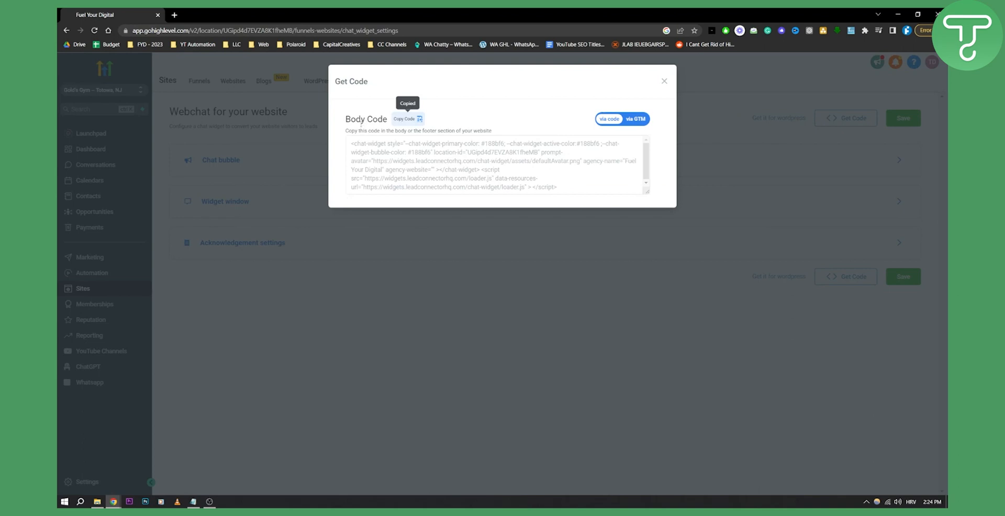
left_click_drag(346, 131, 423, 131)
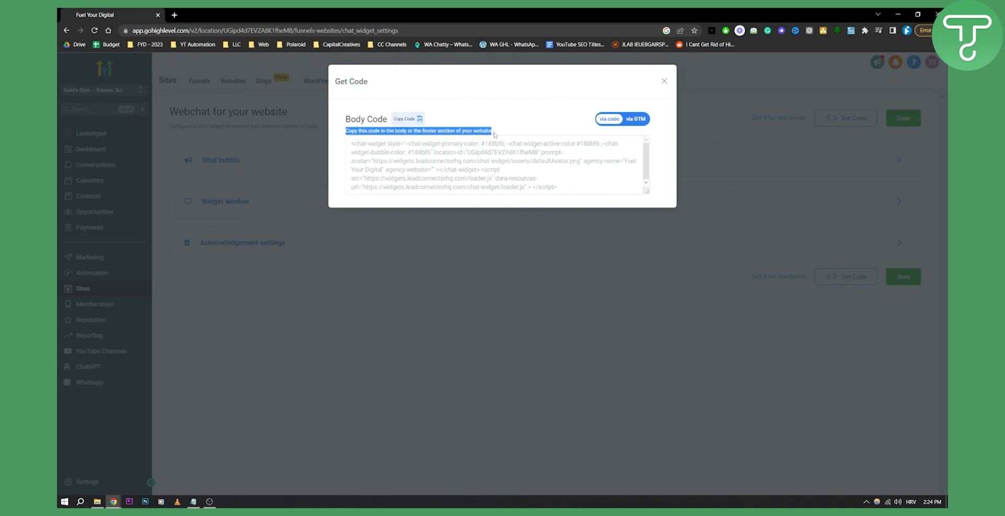
left_click(663, 81)
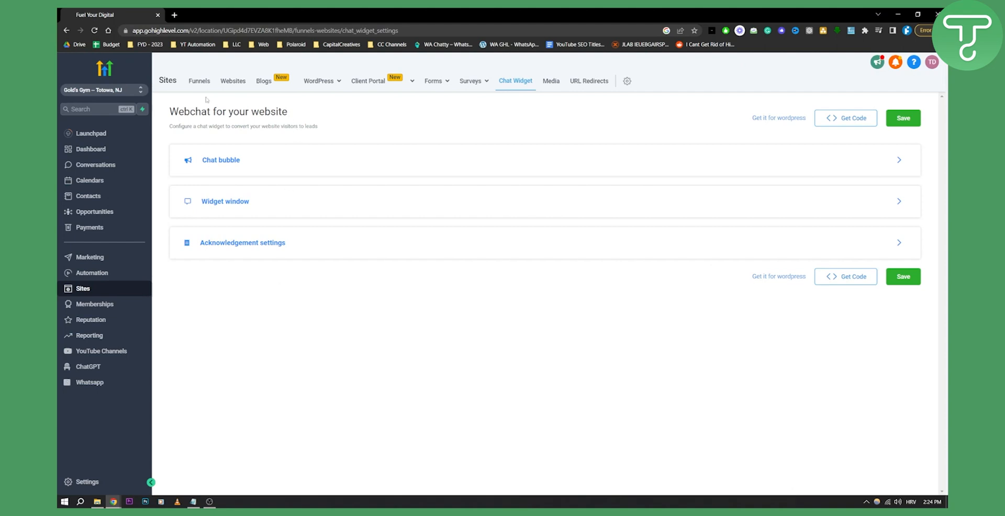
Edit the clickfunnels funnel and put the widget code in its Settings' body tracking code
left_click(199, 81)
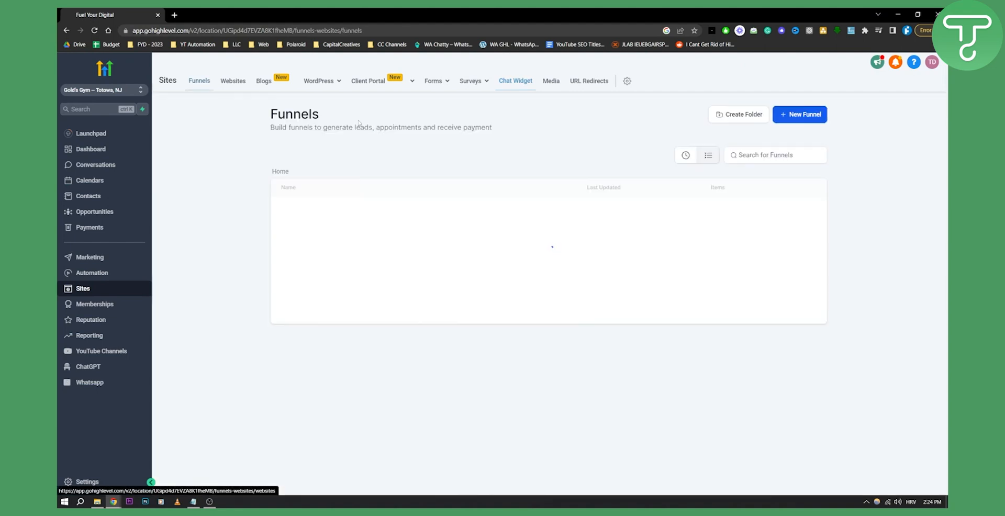
left_click(796, 209)
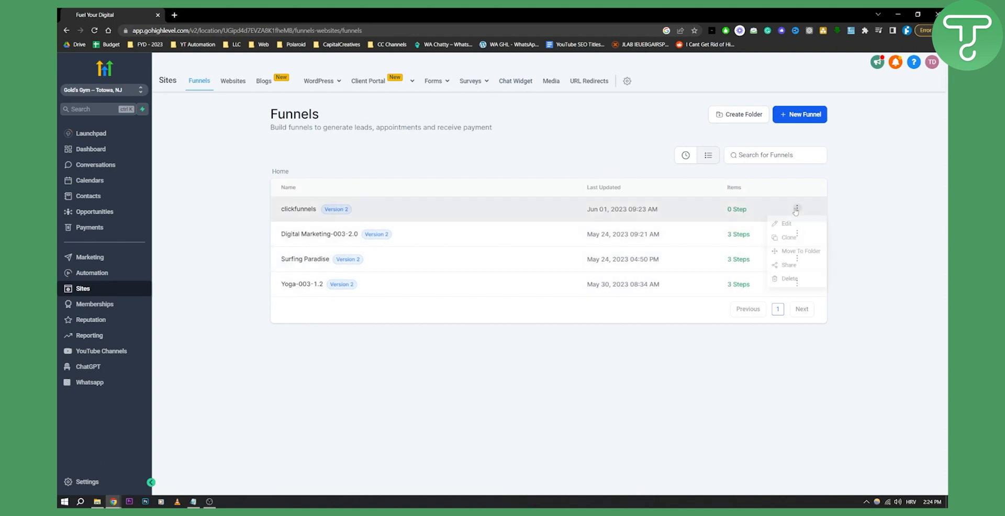
left_click(298, 208)
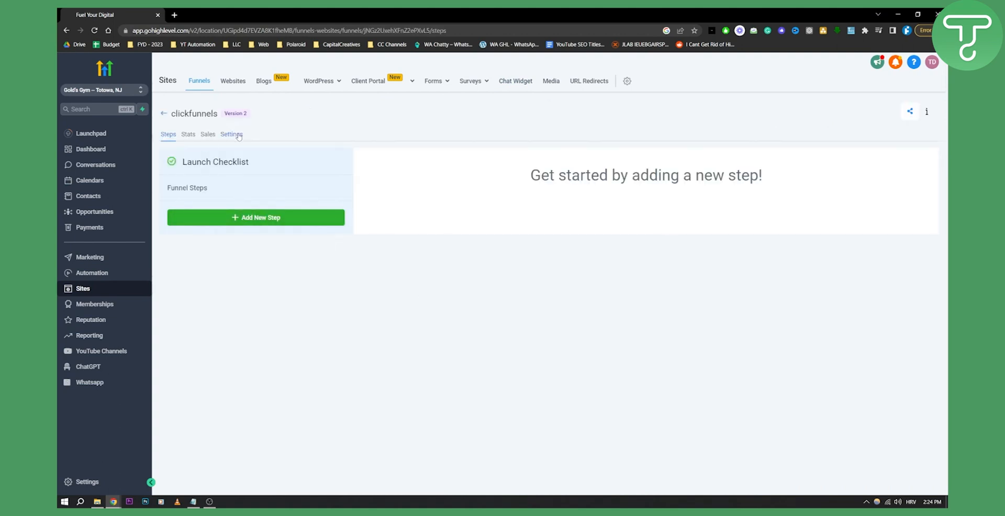
left_click(231, 134)
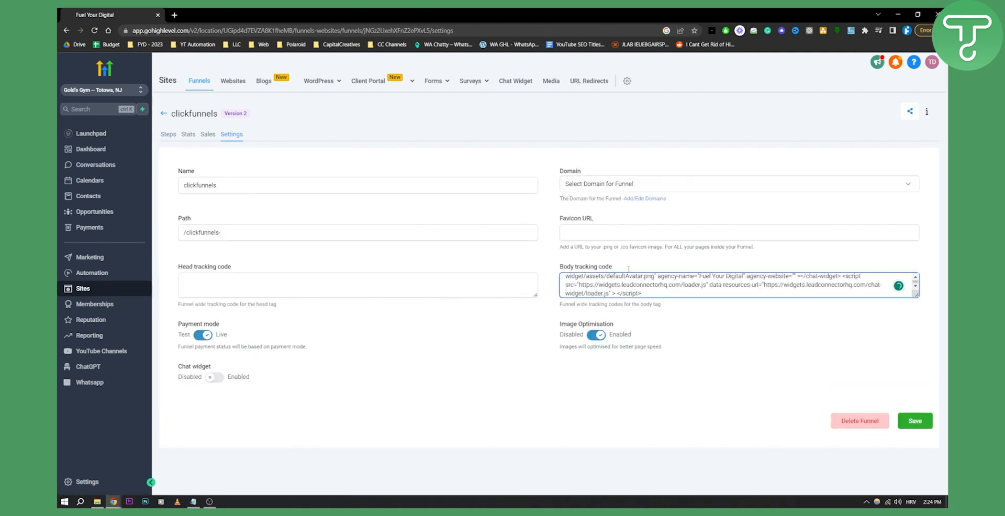
Save the clickfunnels funnel settings containing the chat widget tracking code
left_click(914, 420)
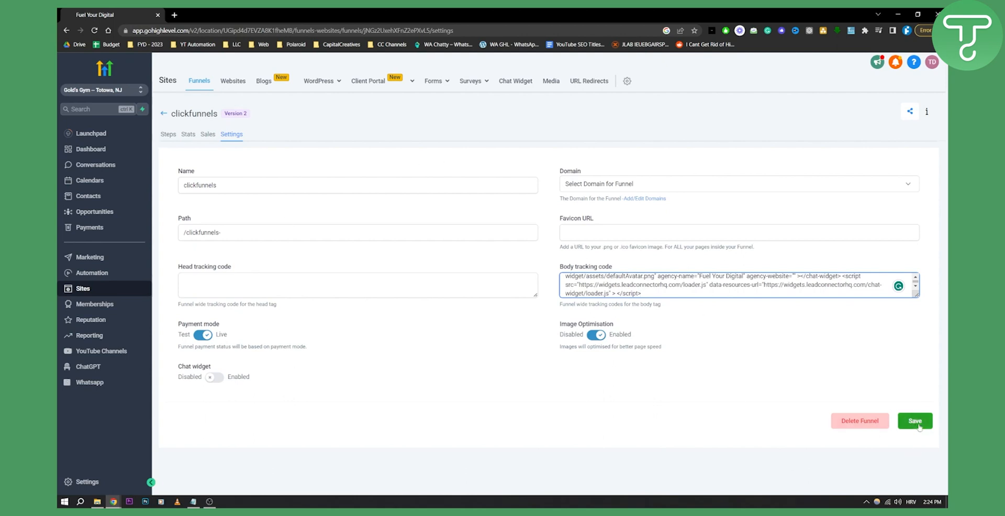
left_click(914, 420)
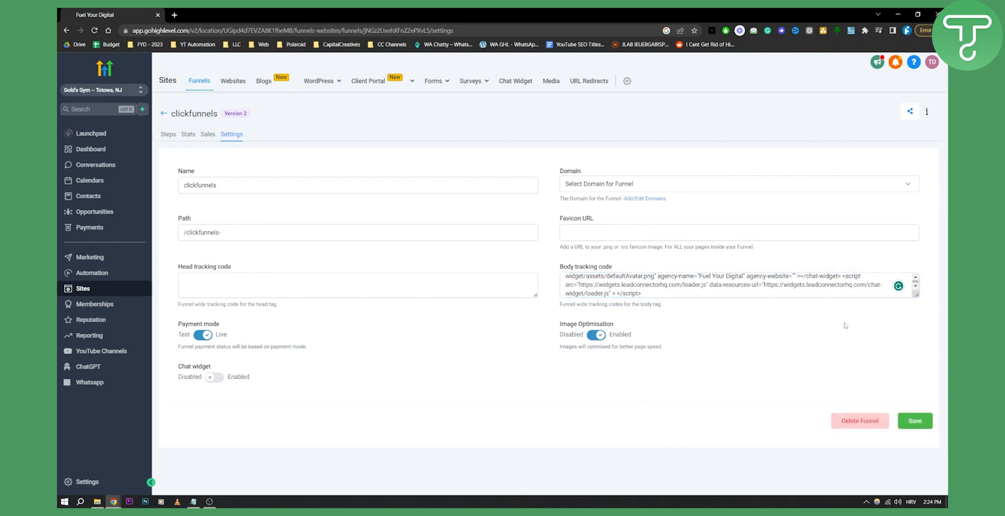
left_click(168, 134)
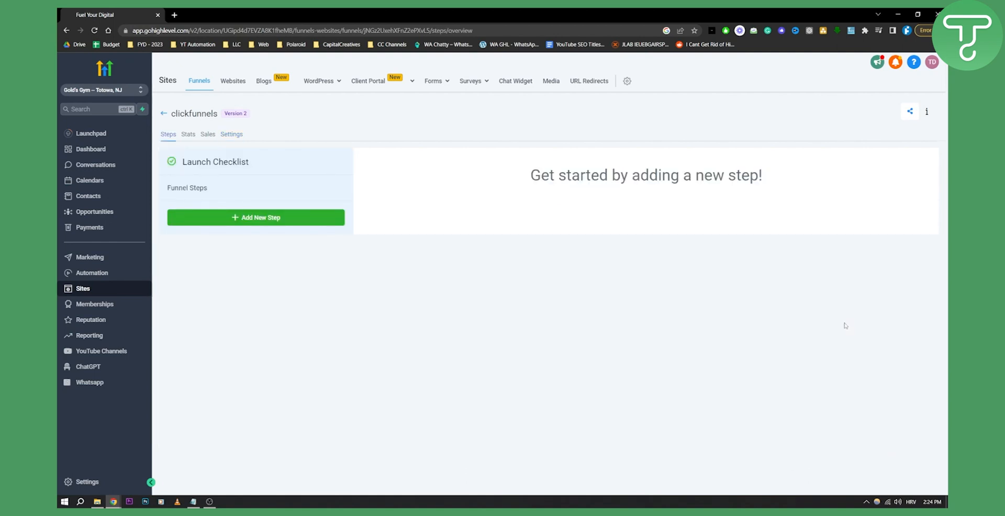